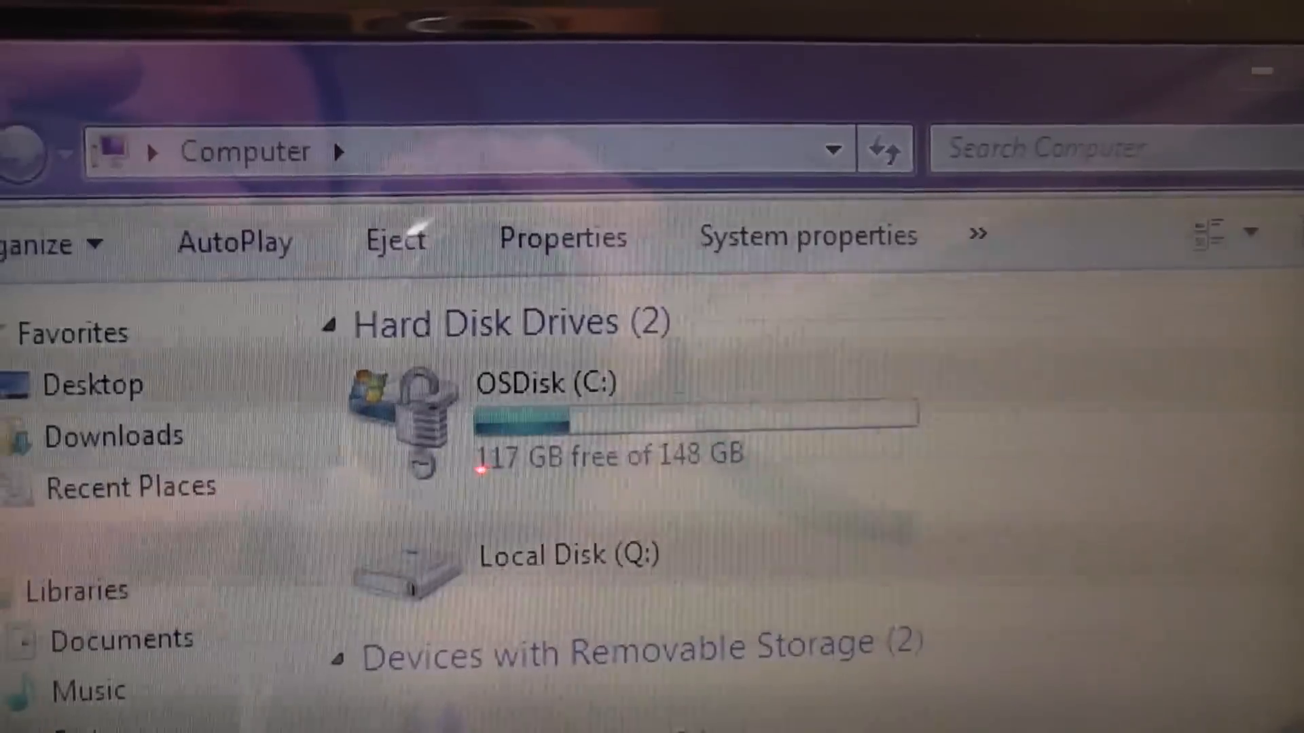
{"action": "scroll", "scroll_direction": "down", "scroll_amount": 3}
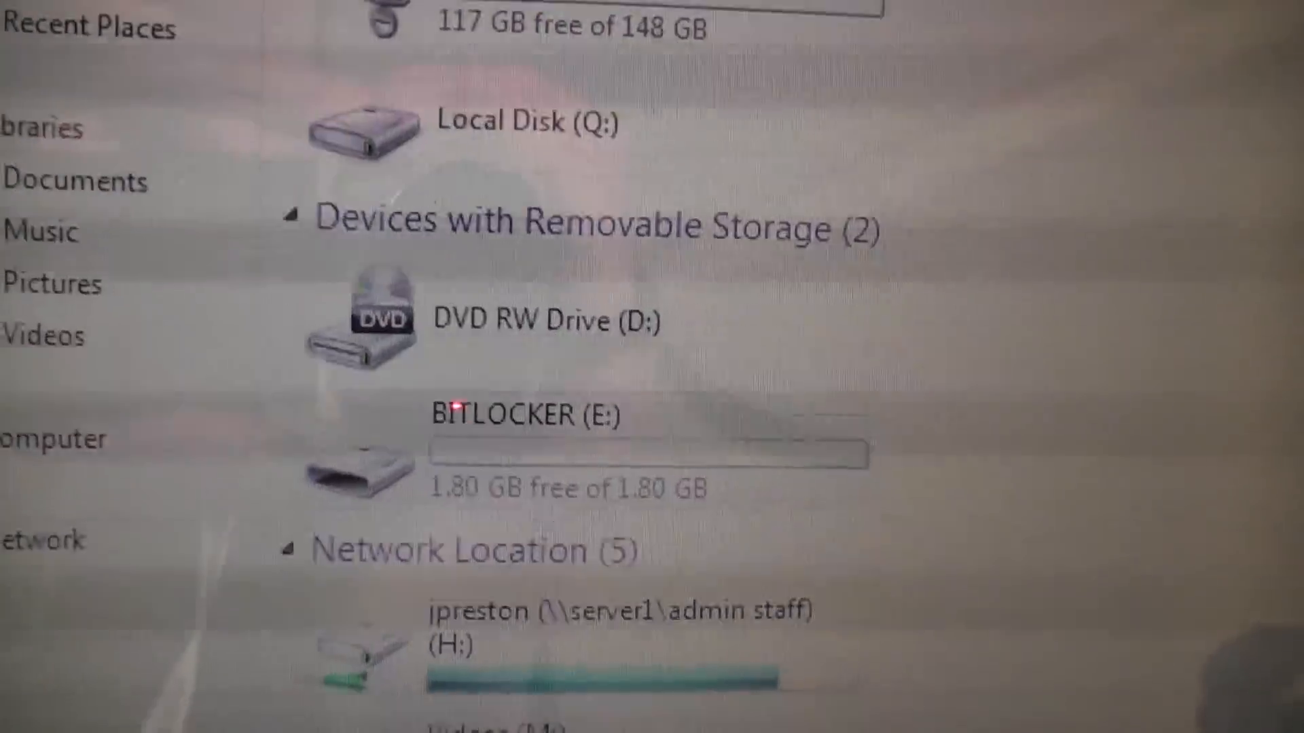
{"action": "scroll", "scroll_direction": "down", "scroll_amount": 3}
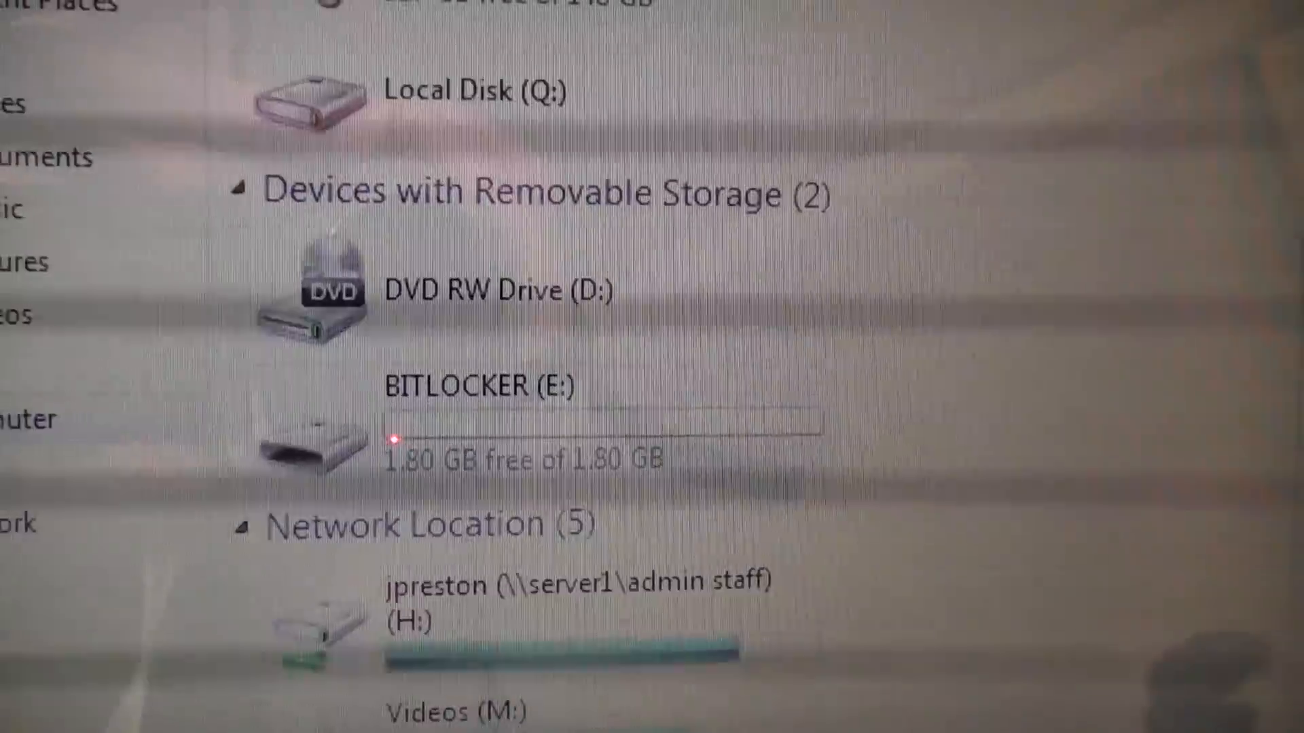